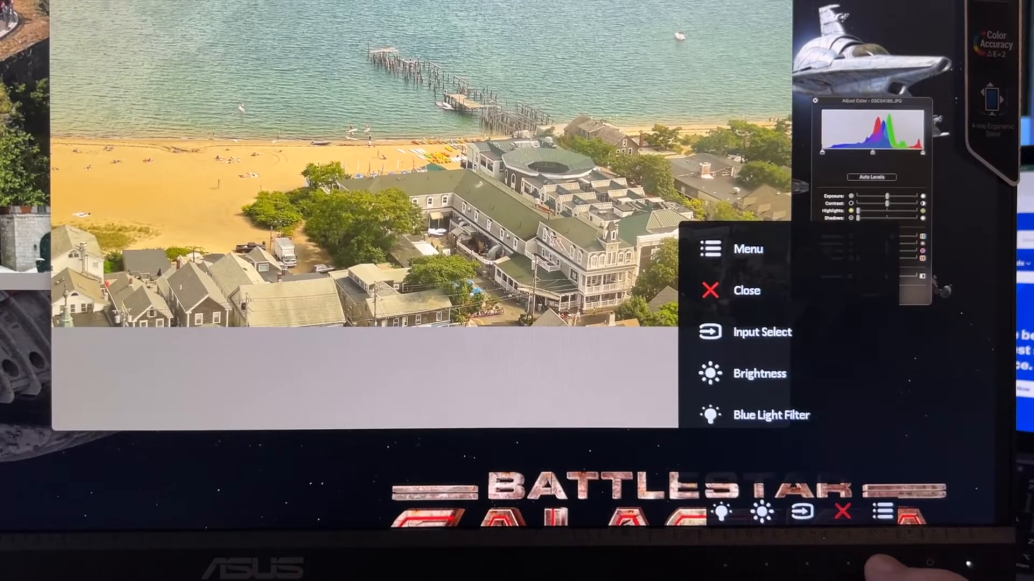
# Enter the full OSD menu at ProArt Palette and move to the Hue setting
pyautogui.click(771, 415)
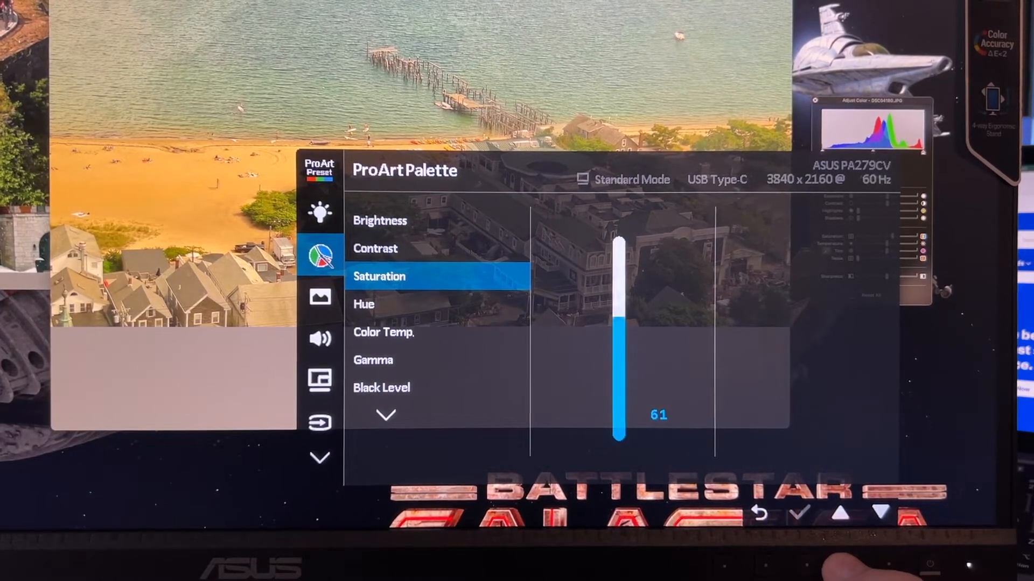
pyautogui.click(882, 513)
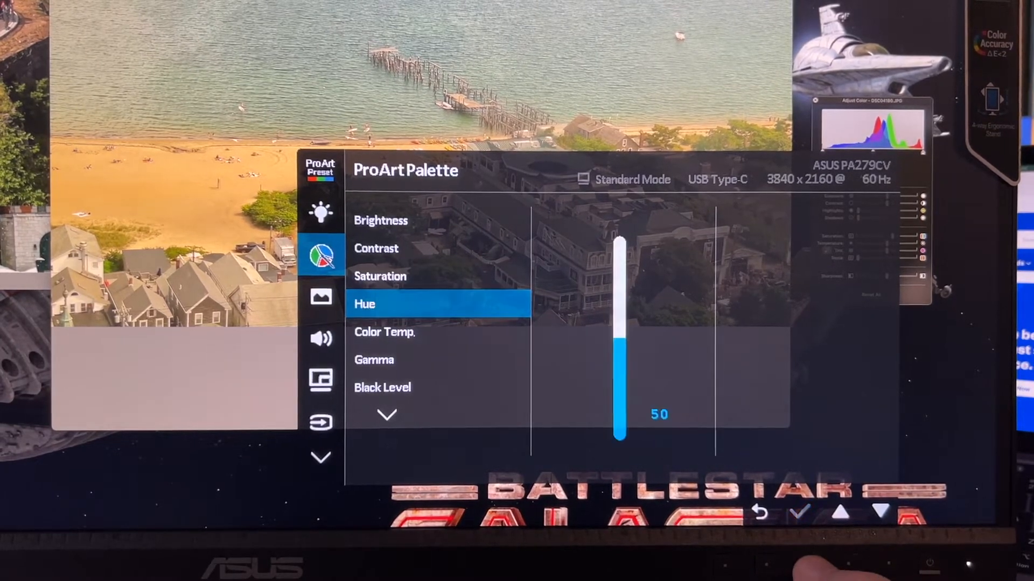
pyautogui.click(840, 513)
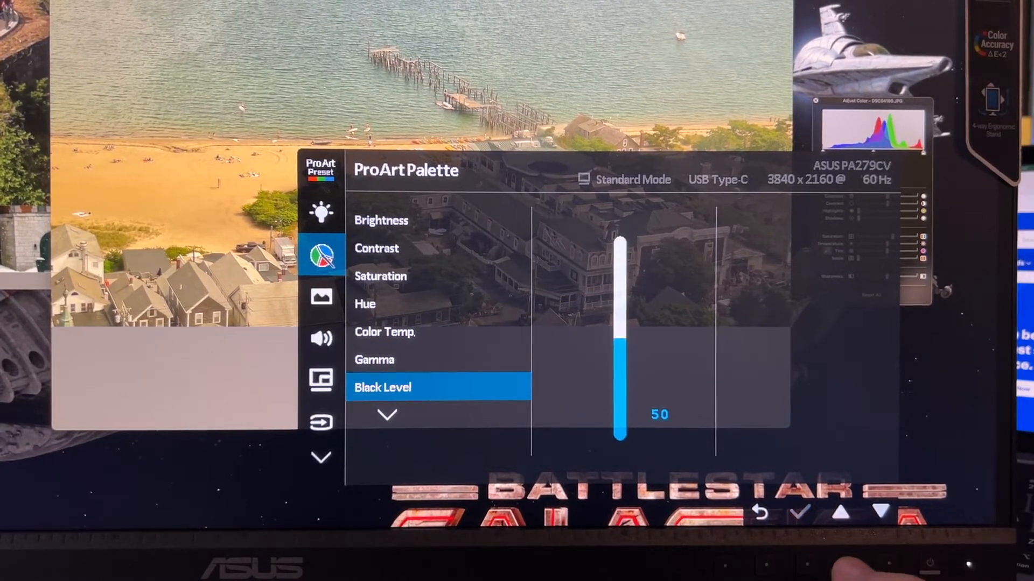
pyautogui.click(840, 510)
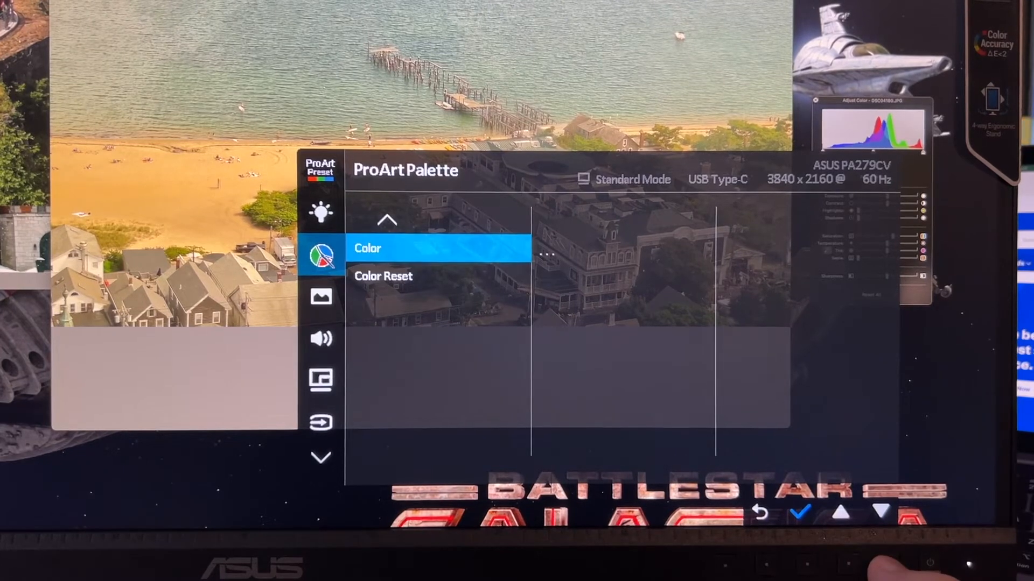
# Open the Color submenu listing Six-axis Hue, Six-axis Saturation, Gain and Offset
pyautogui.click(439, 249)
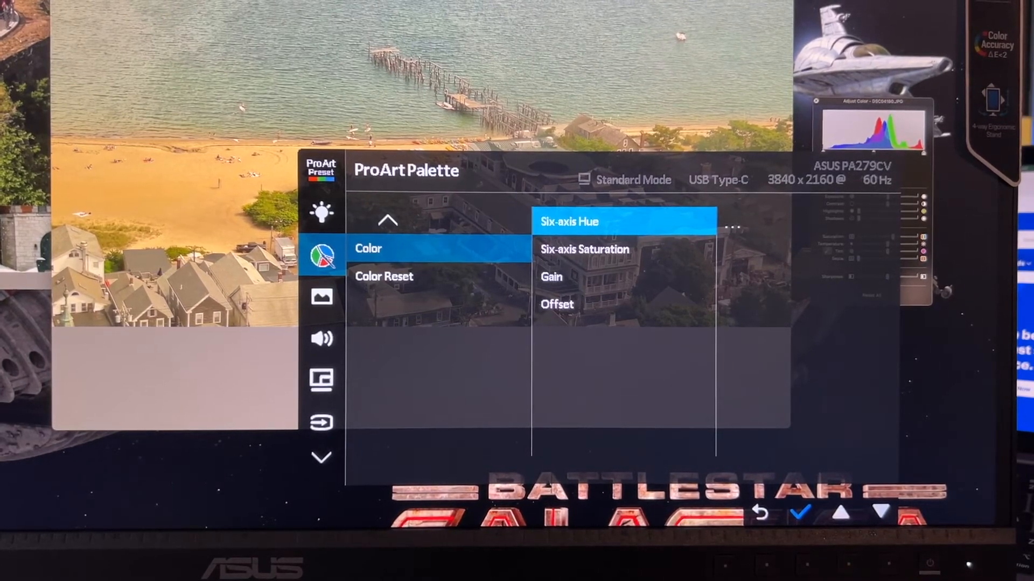